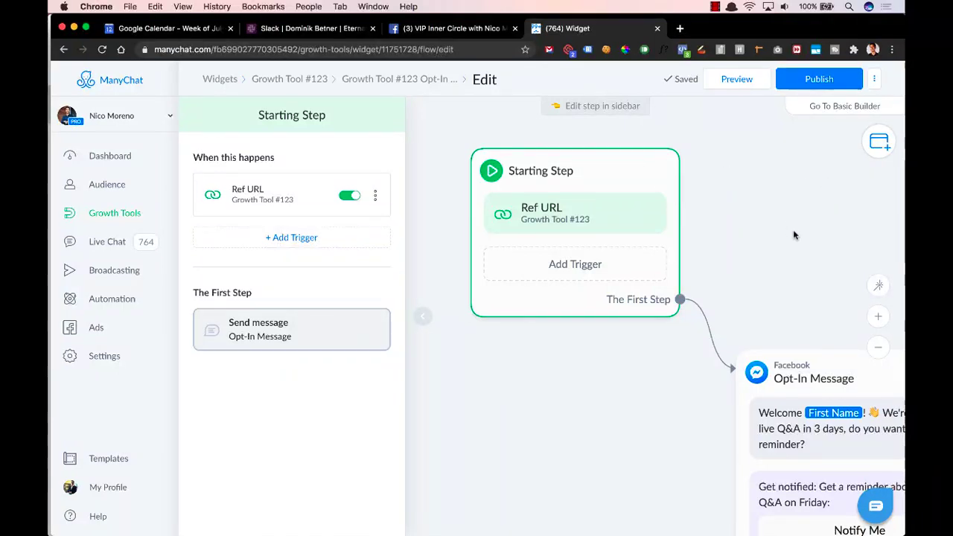
mouse_move(710, 290)
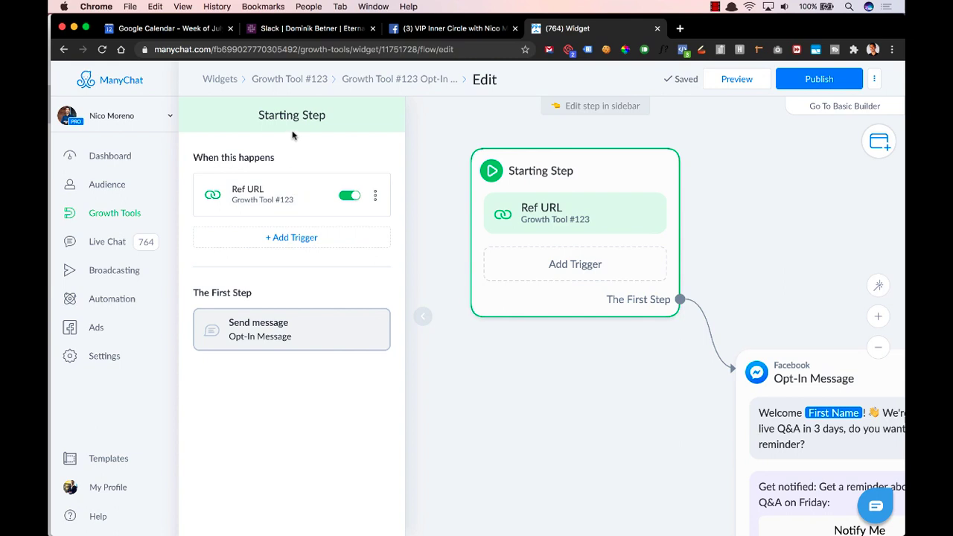
mouse_move(389, 119)
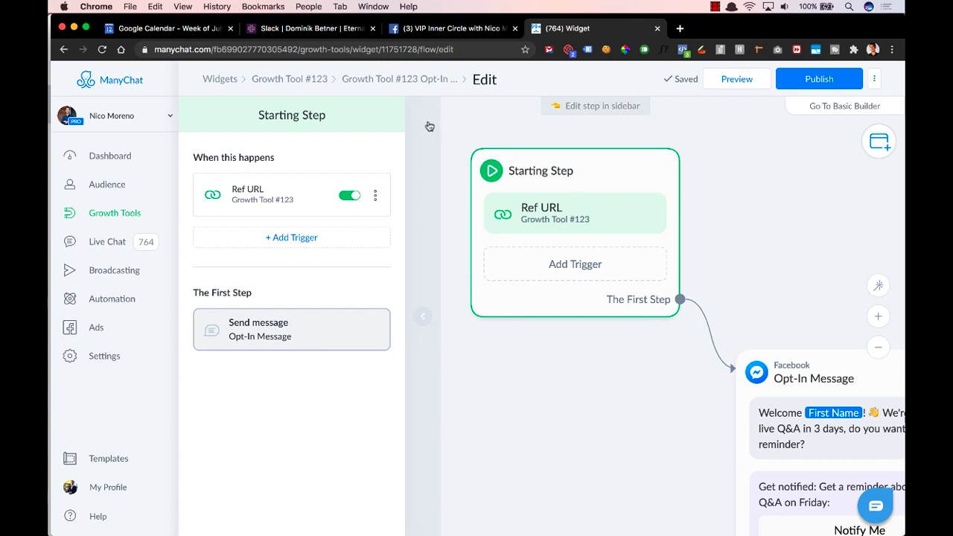
mouse_move(263, 219)
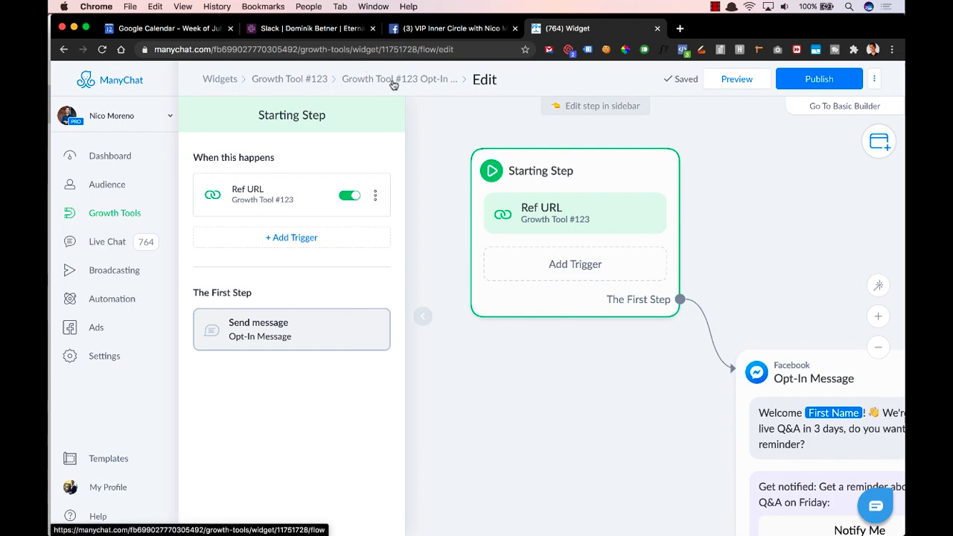
mouse_move(257, 194)
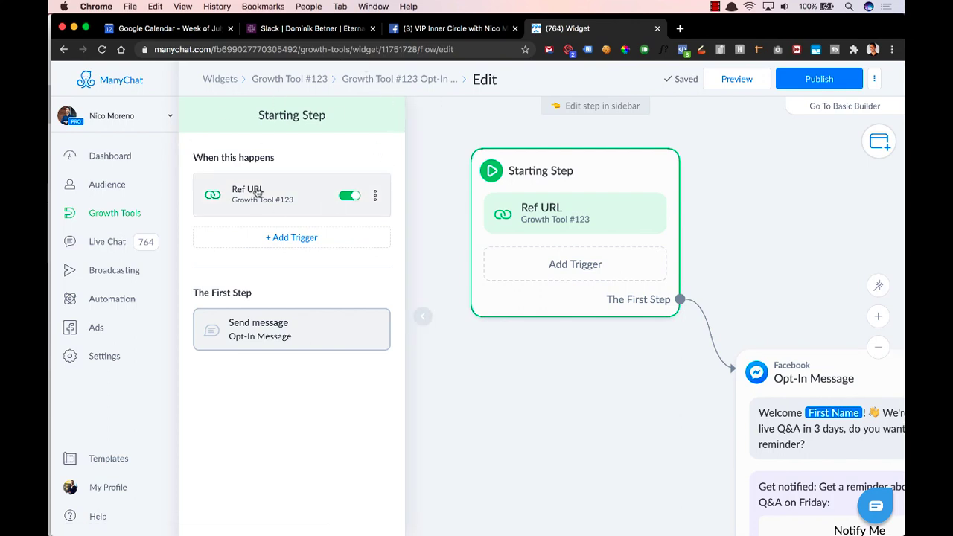
mouse_move(376, 145)
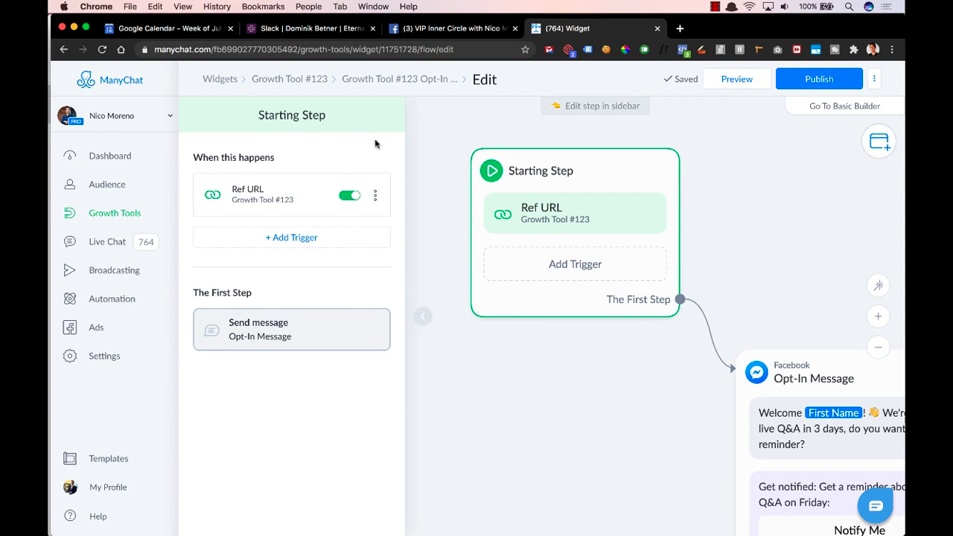
mouse_move(467, 122)
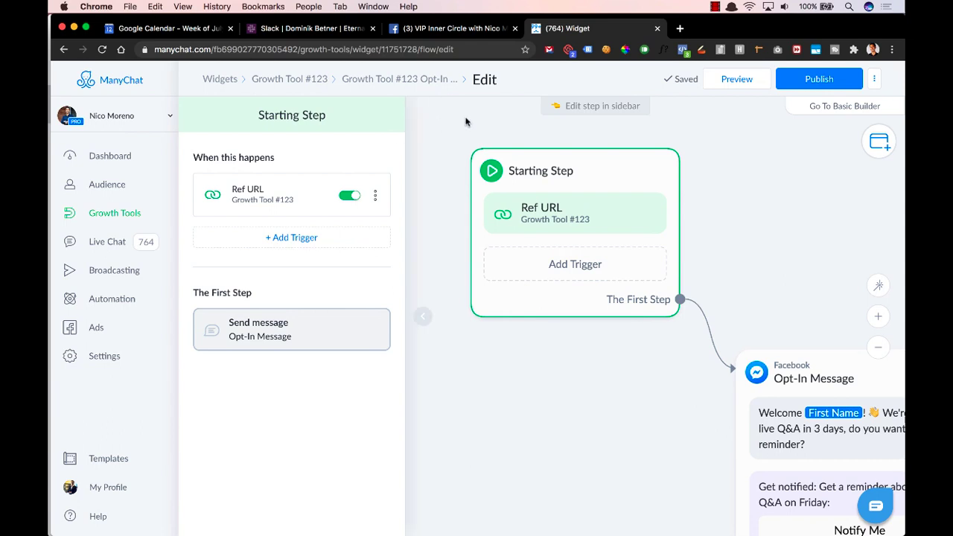
mouse_move(477, 123)
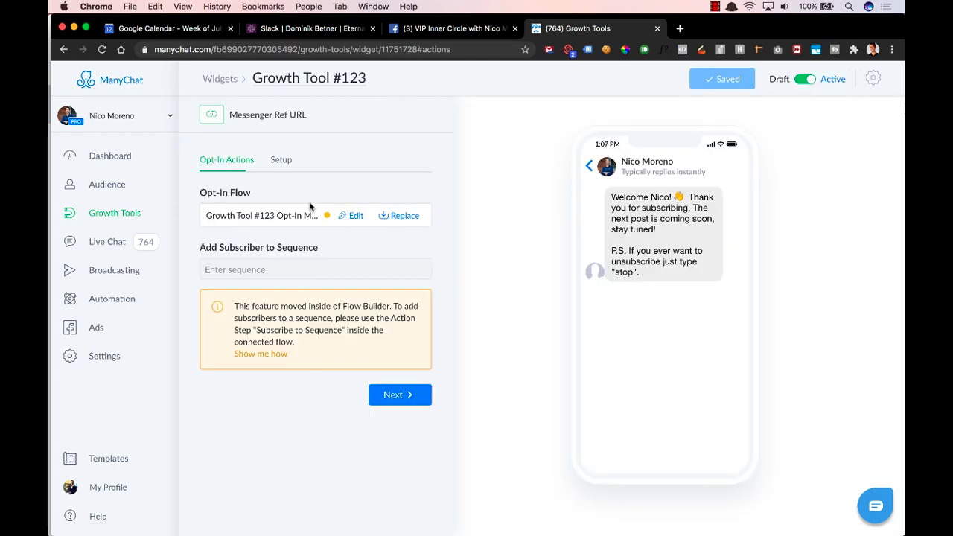
mouse_move(277, 271)
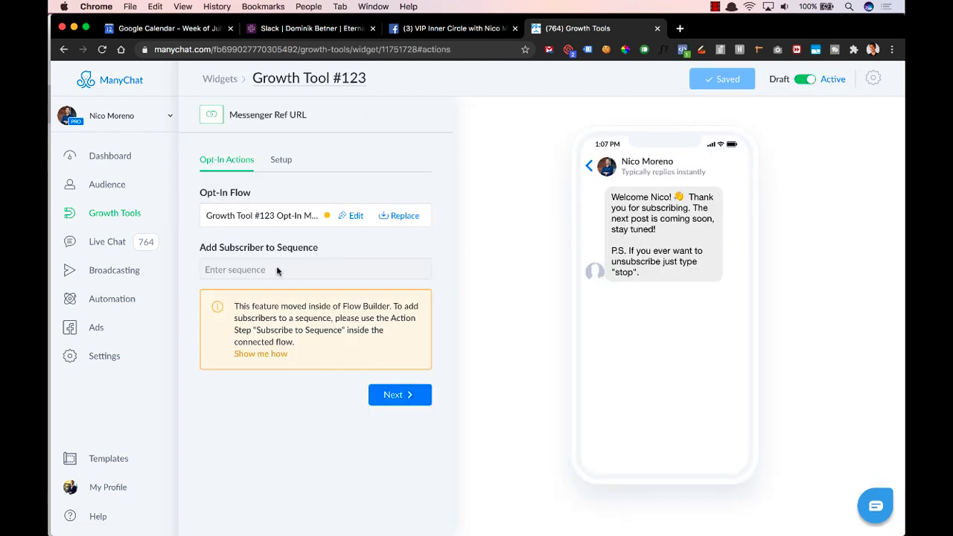
mouse_move(326, 294)
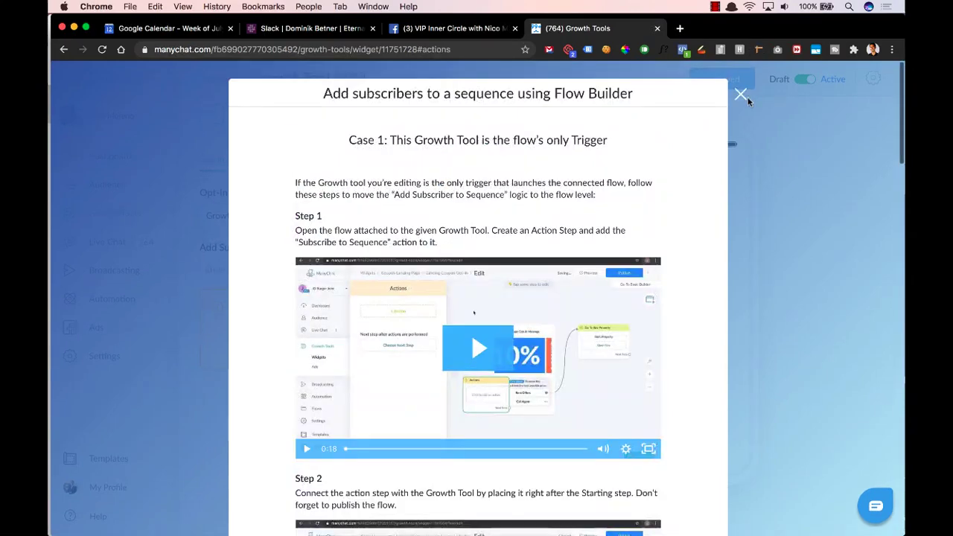
Step: Close the sequences help article and open Growth Tool #123's opt-in flow for editing
click(741, 95)
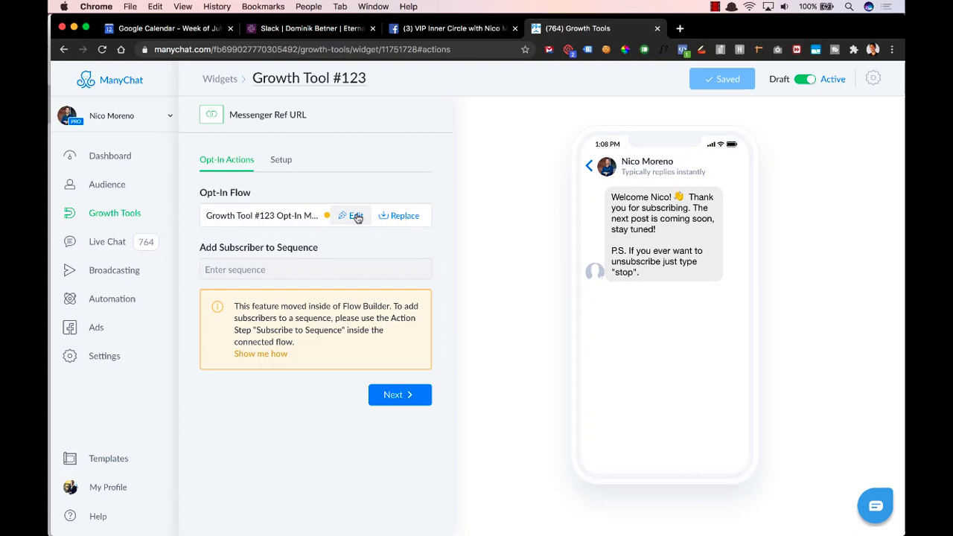
click(357, 215)
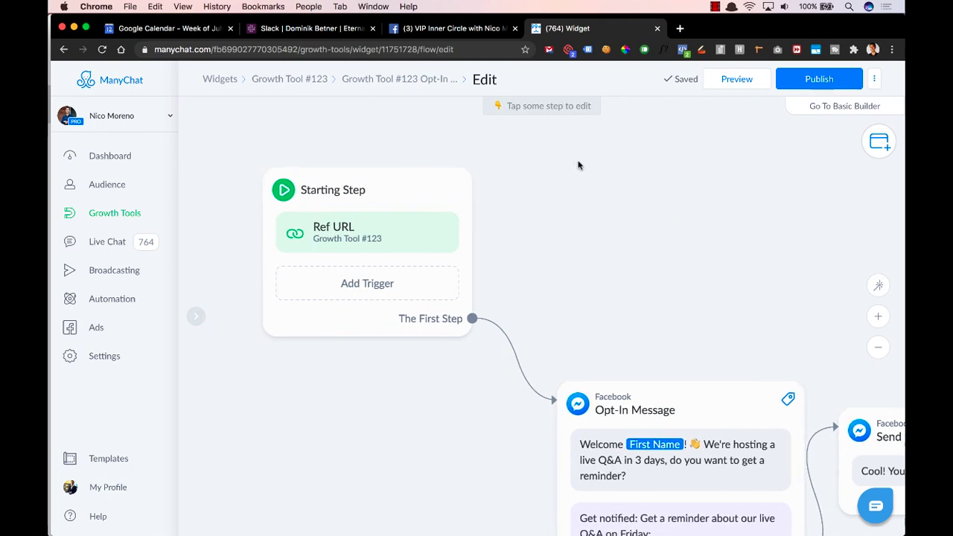
mouse_move(367, 283)
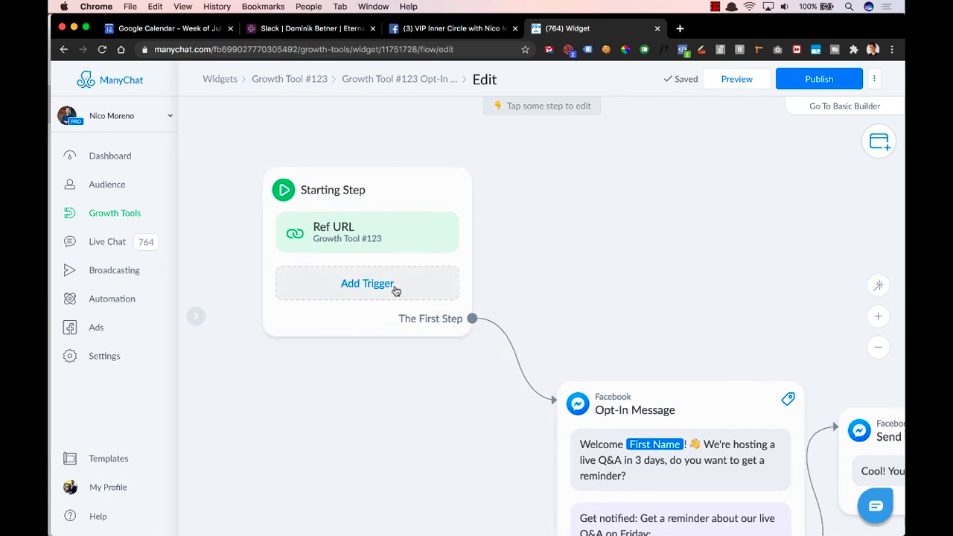
Step: Add a new trigger to the opt-in flow's Starting Step
click(367, 283)
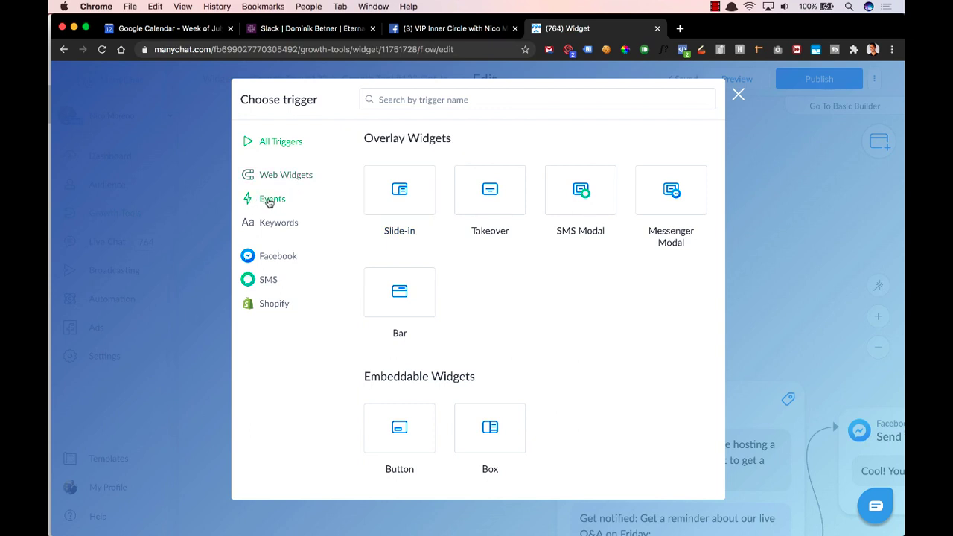
Step: Filter the trigger picker to the Events category
click(272, 198)
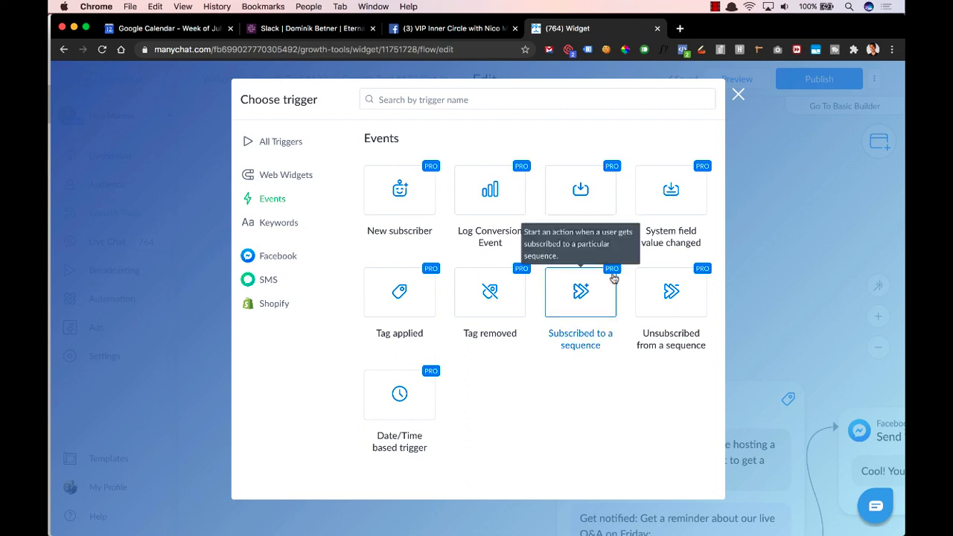
mouse_move(596, 286)
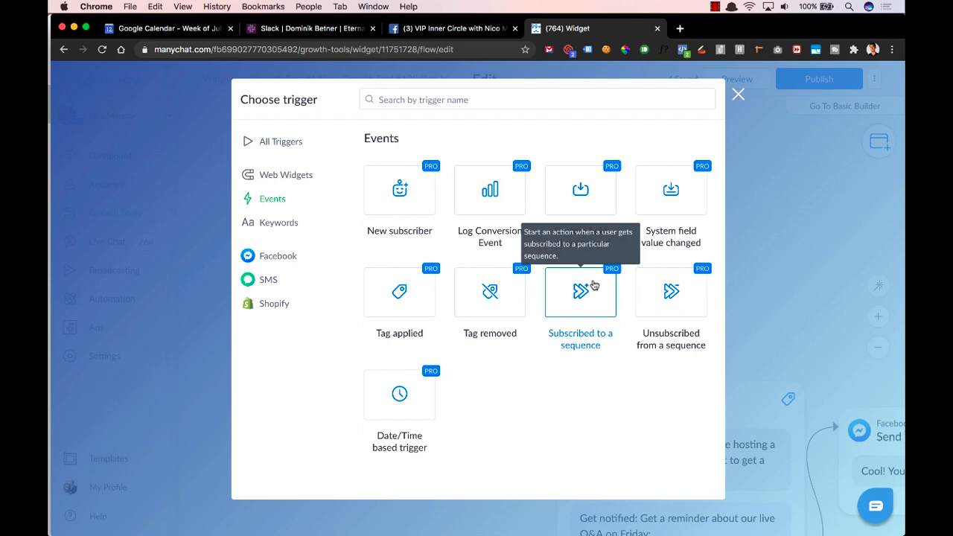
mouse_move(589, 301)
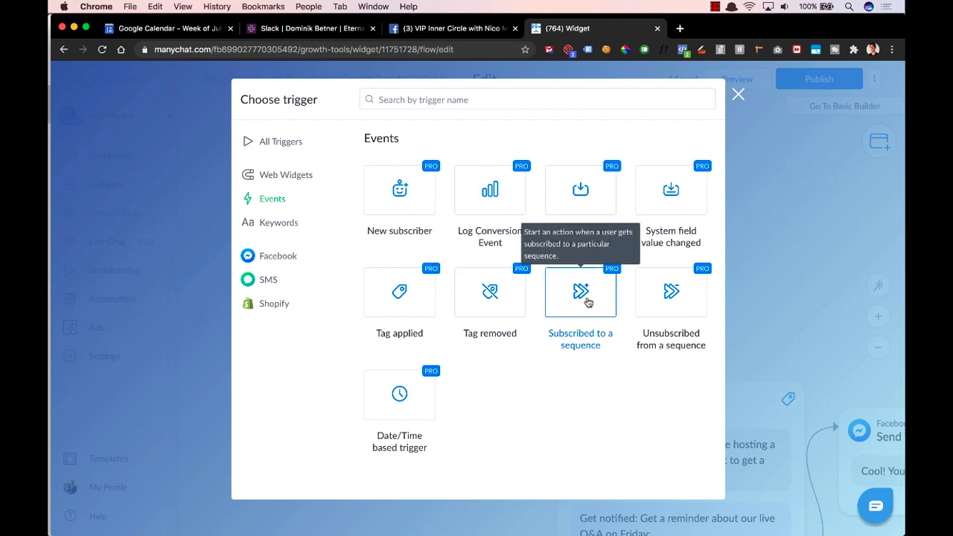
mouse_move(586, 303)
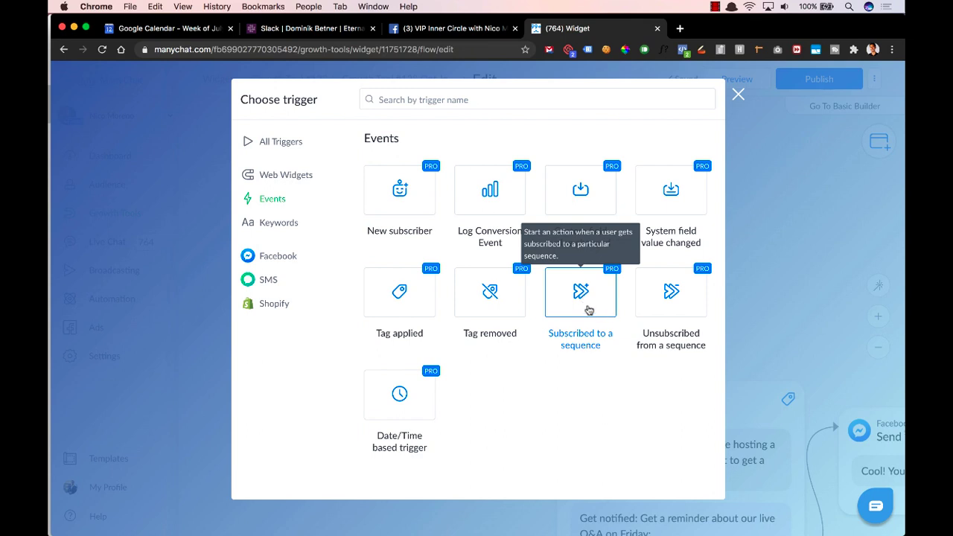
mouse_move(592, 292)
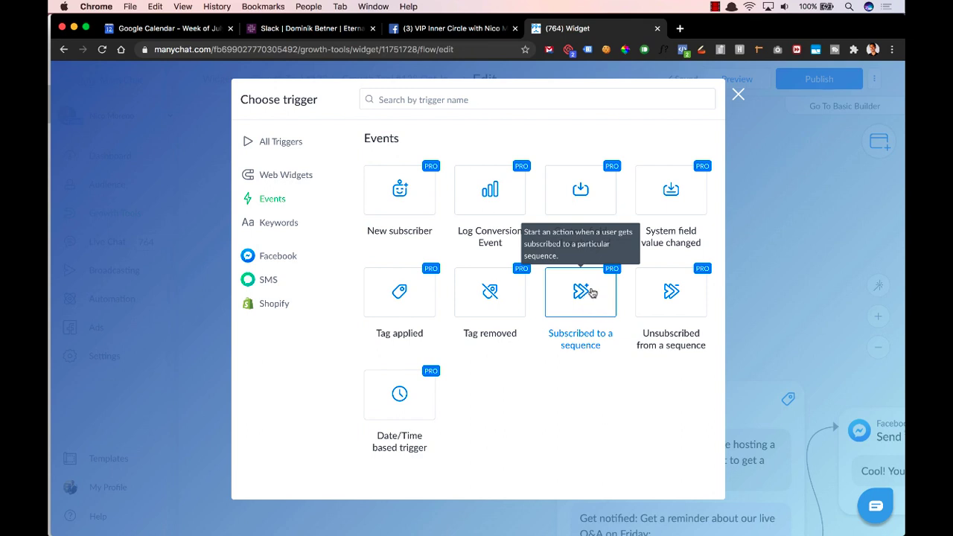
mouse_move(578, 306)
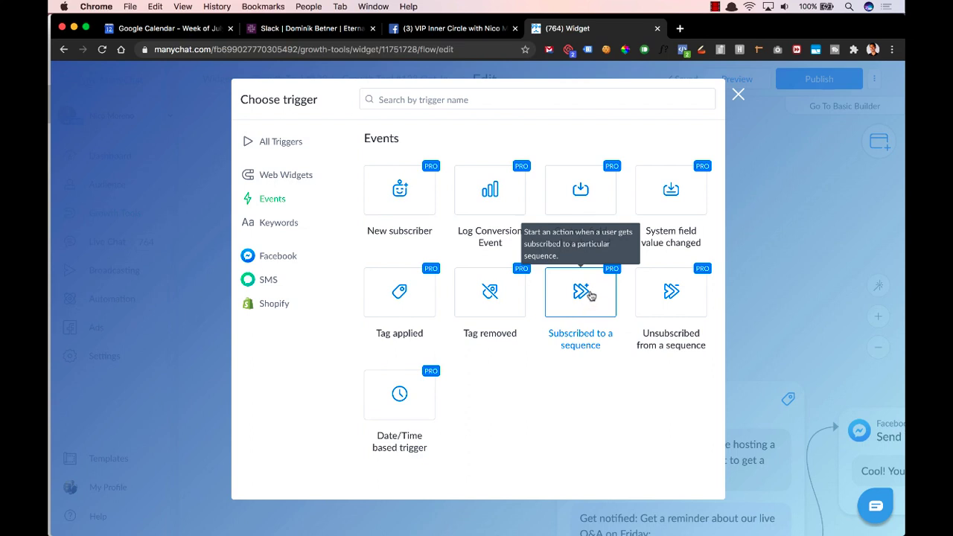
Step: Add 'Subscribed to a sequence' for Messenger Bot FB Group Indoctrination Sequence and activate it
click(580, 292)
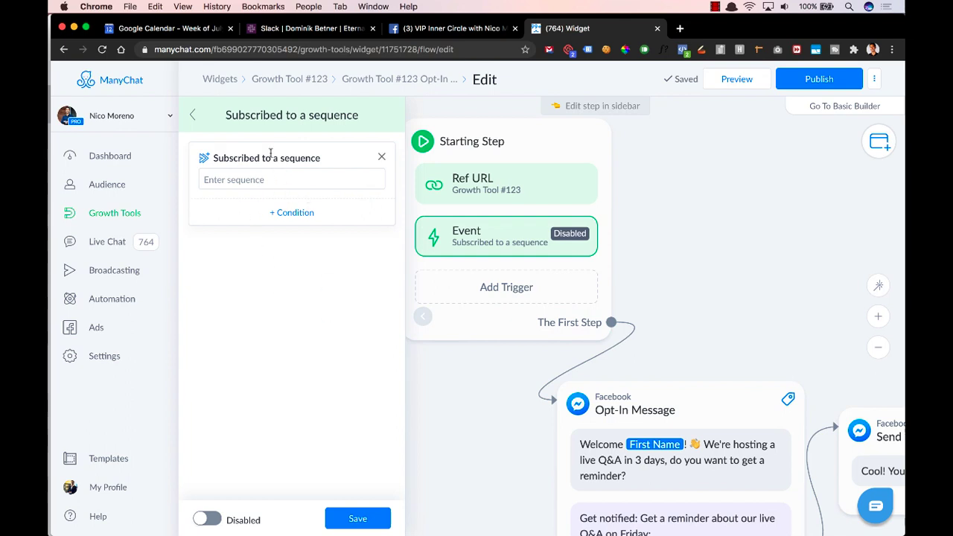
click(292, 178)
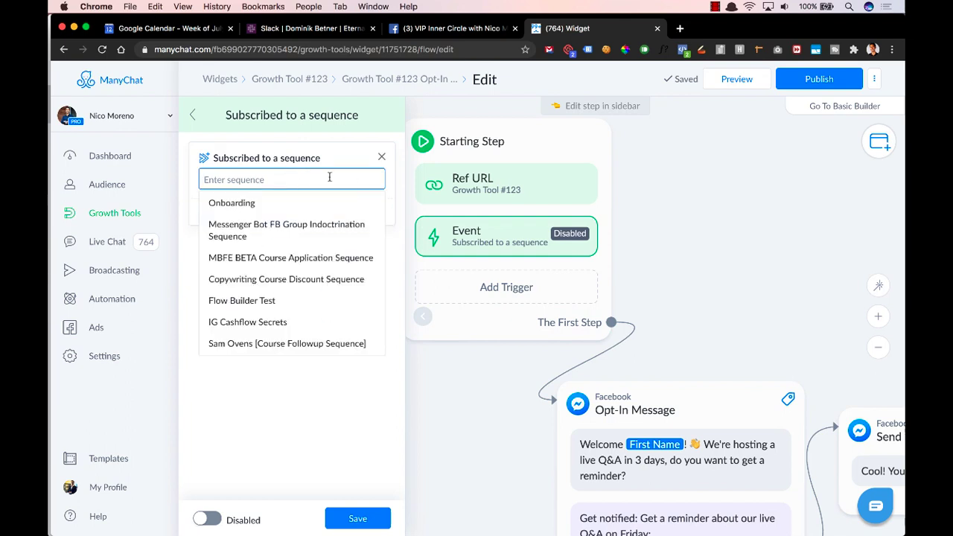
mouse_move(290, 279)
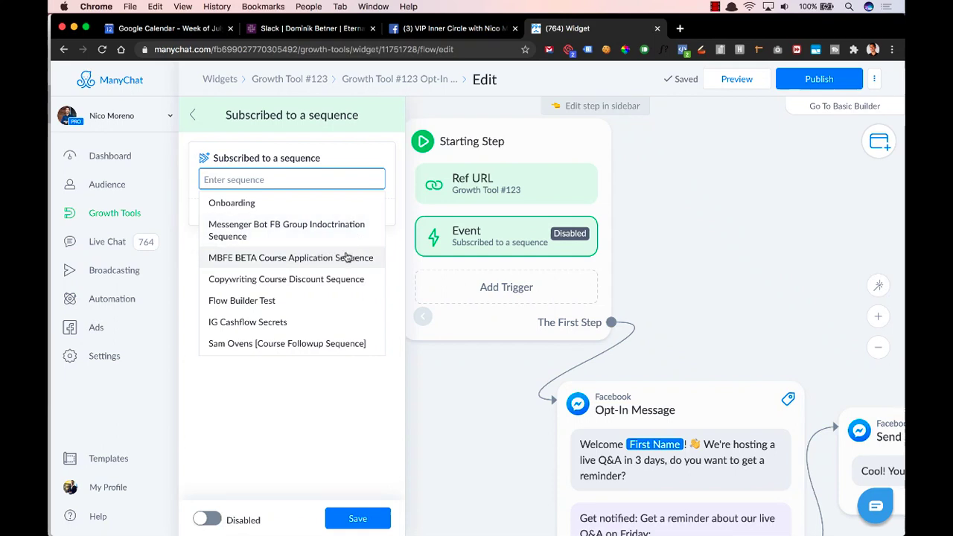
mouse_move(340, 231)
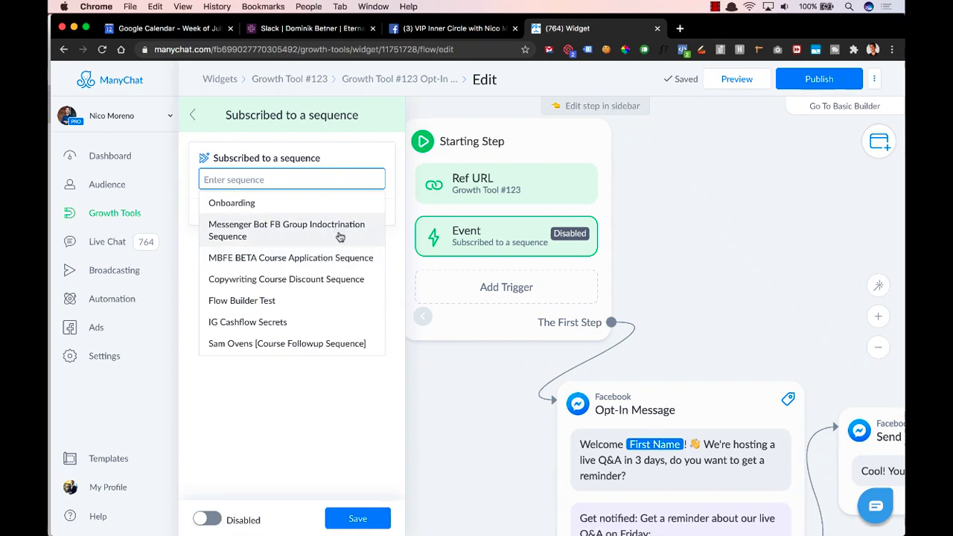
click(286, 230)
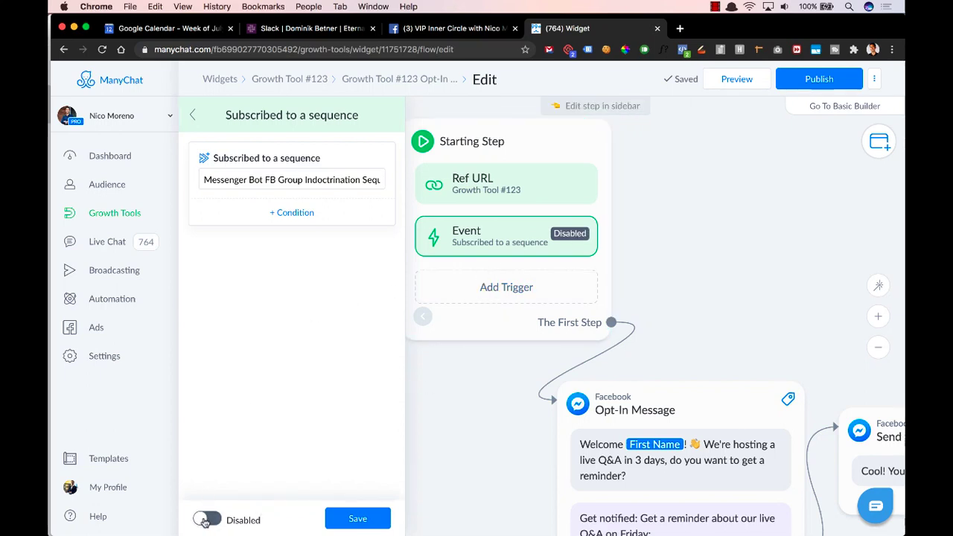
click(207, 519)
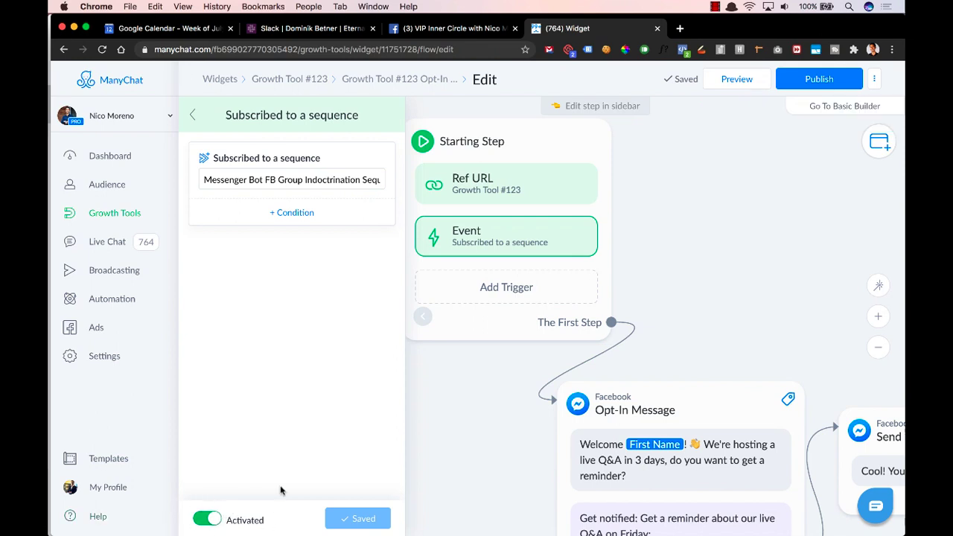
mouse_move(581, 300)
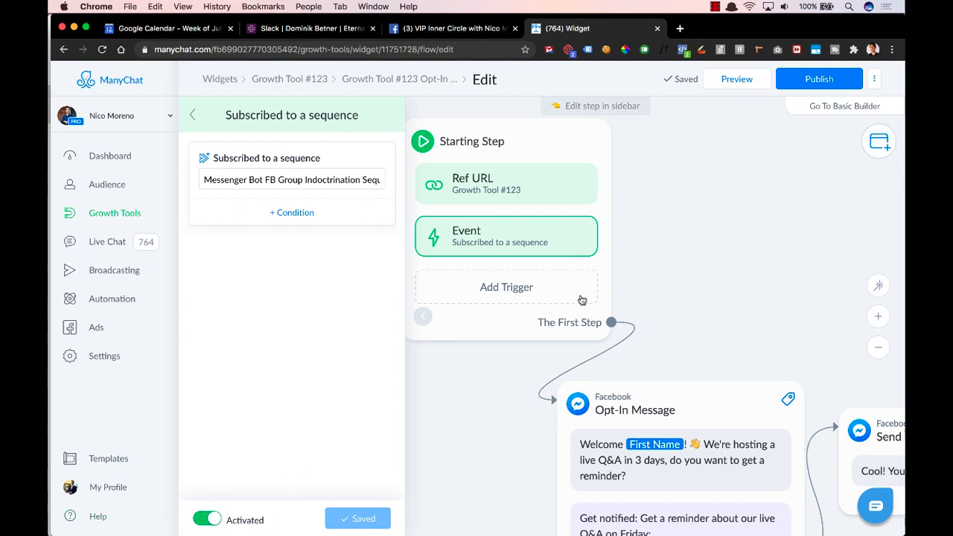